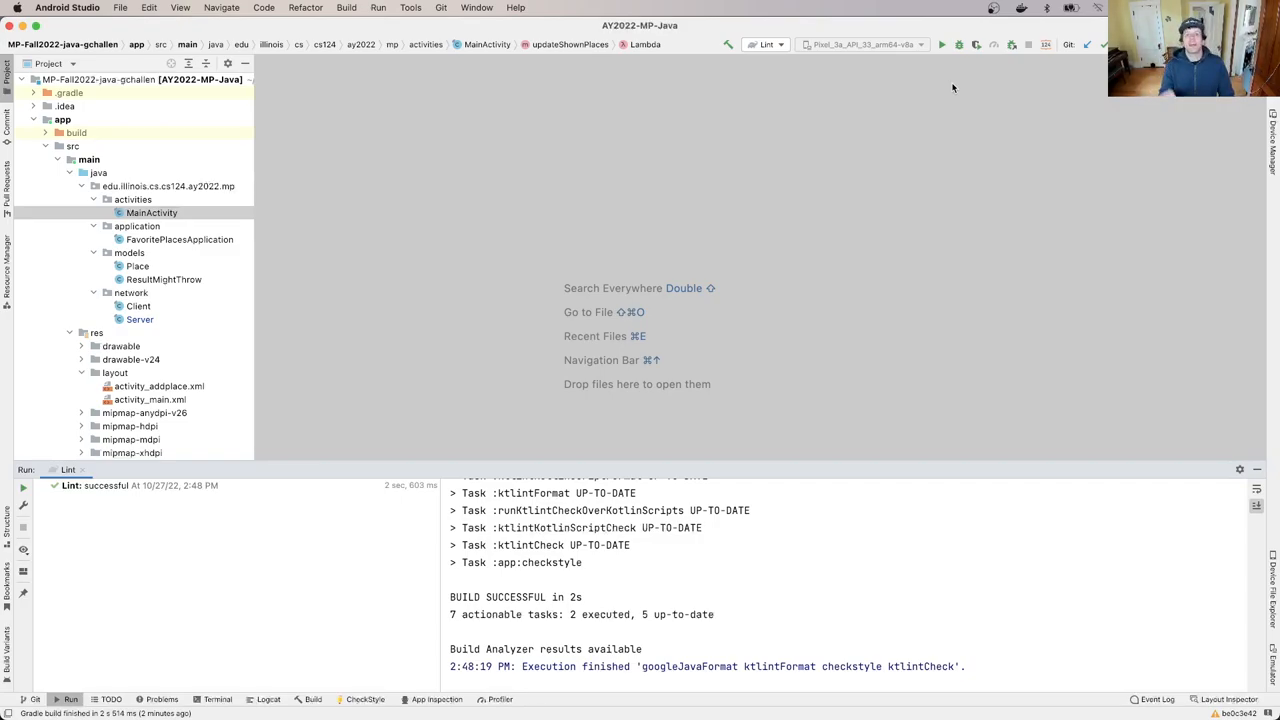
mouse_move(810, 52)
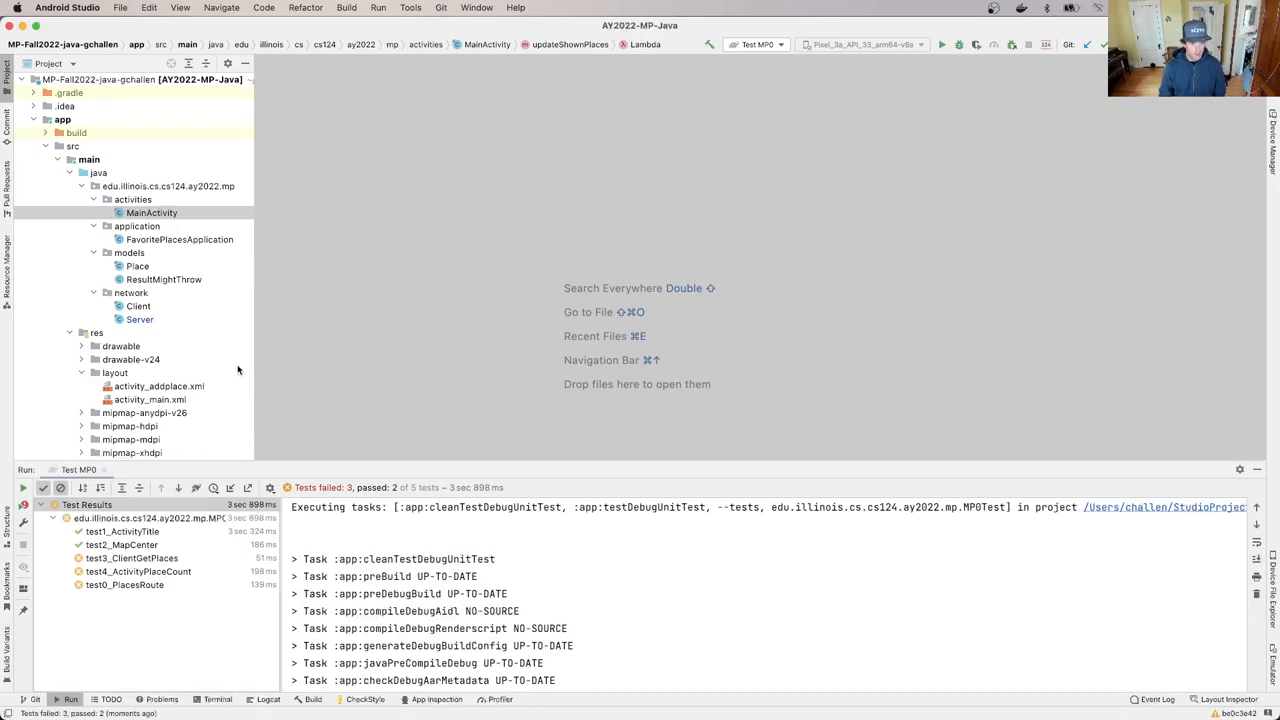
mouse_move(248, 368)
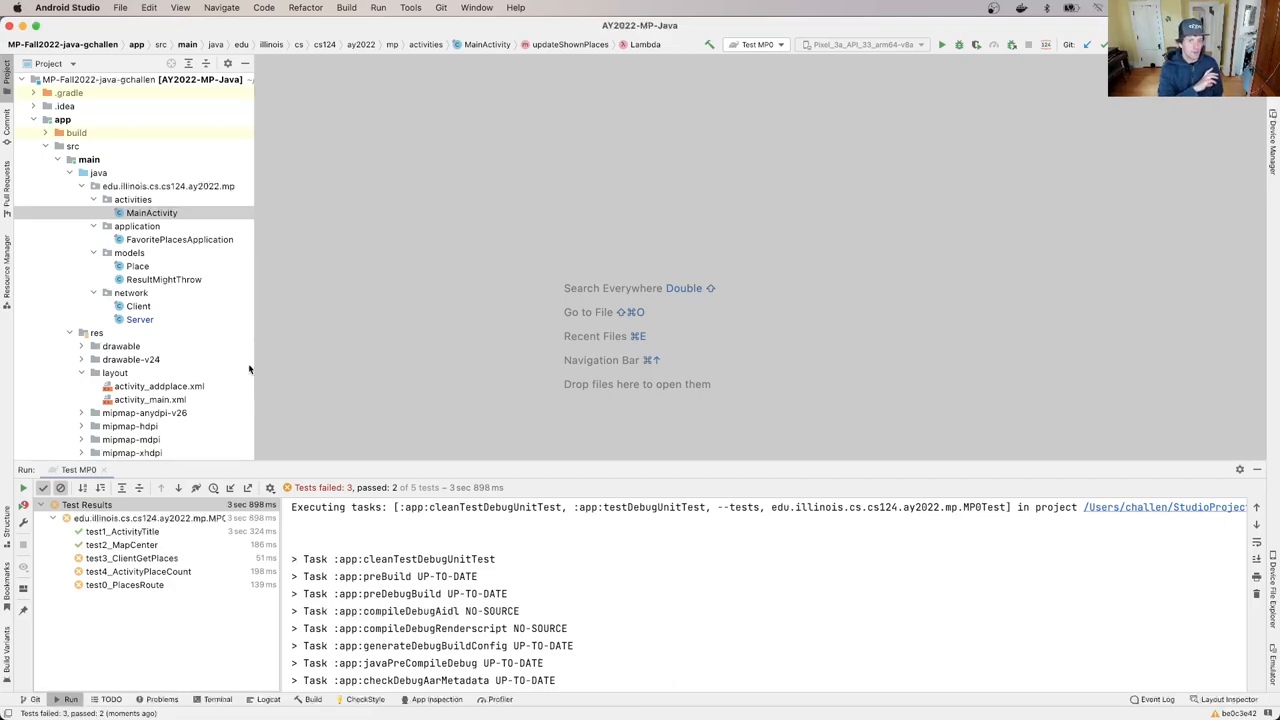
Scroll the Run panel to review the MP0 test results and spot the failing tests.
scroll("down", 3)
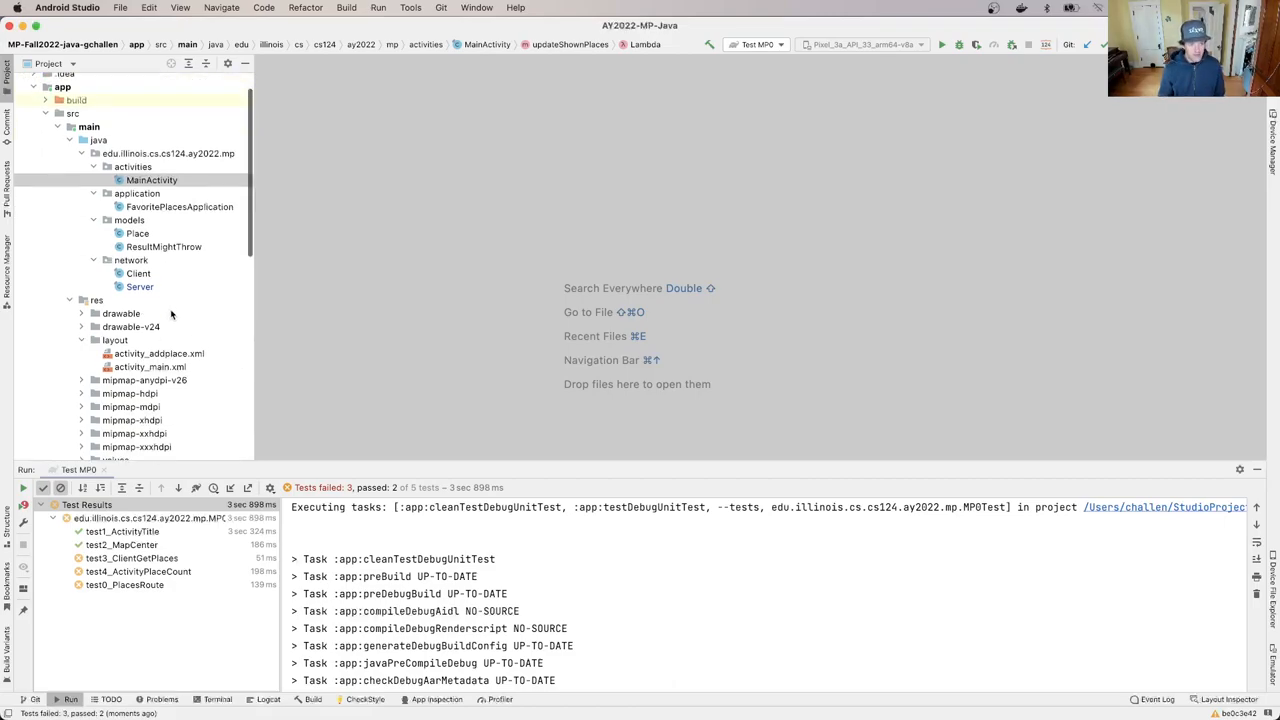
Open MP0Test.java from the Project tree and scroll down to the test0_PlacesRoute test.
double_click(132, 348)
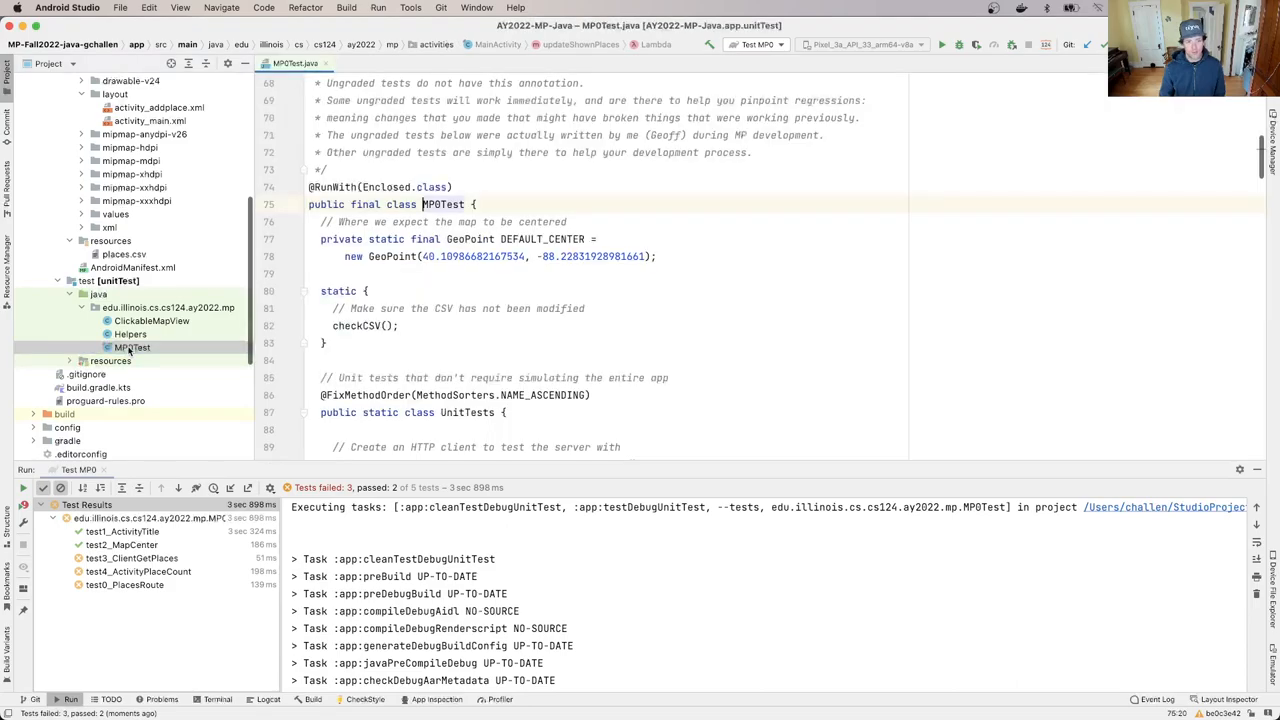
scroll("down", 3)
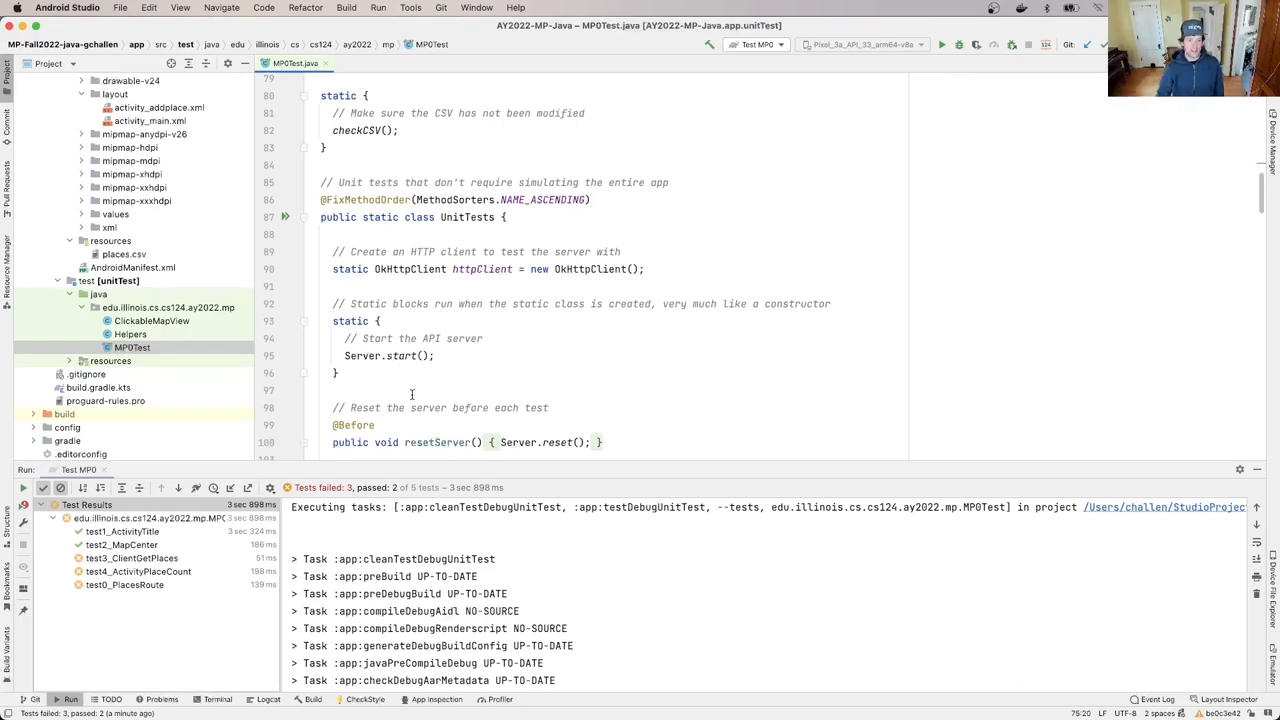
scroll("down", 3)
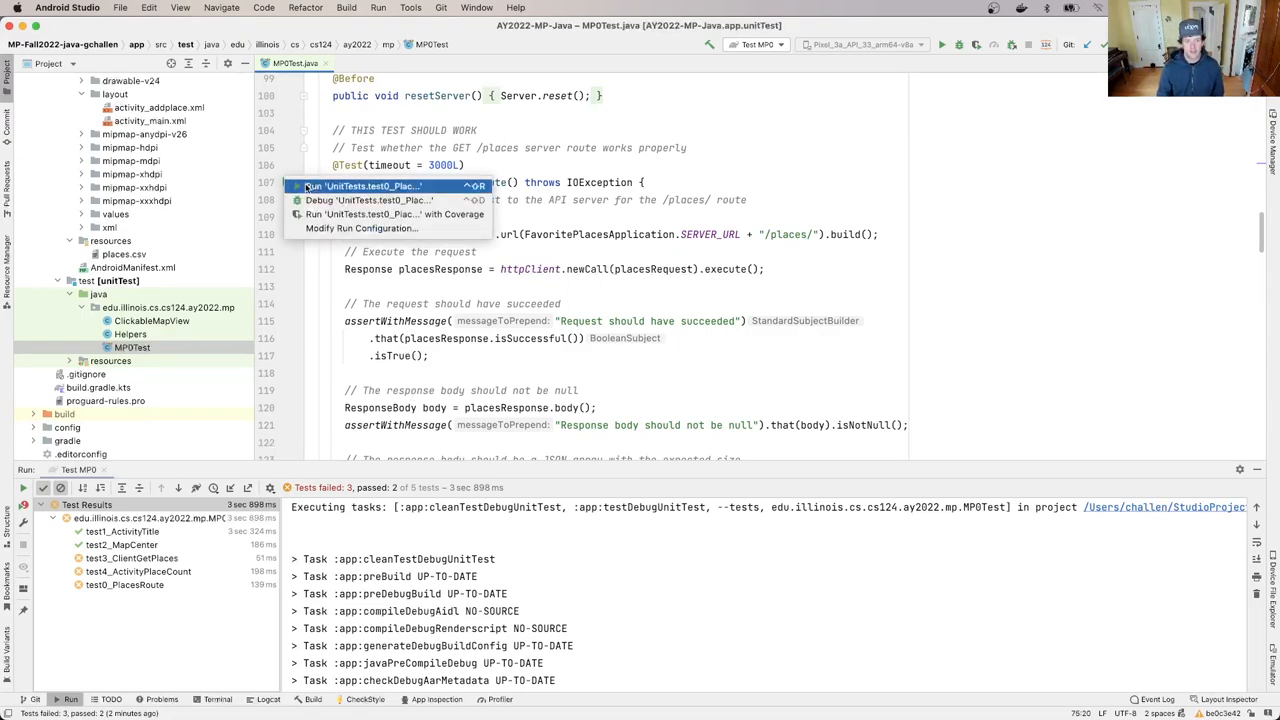
Run UnitTests.test0_PlacesRoute alone from the gutter menu and see it fail.
left_click(362, 186)
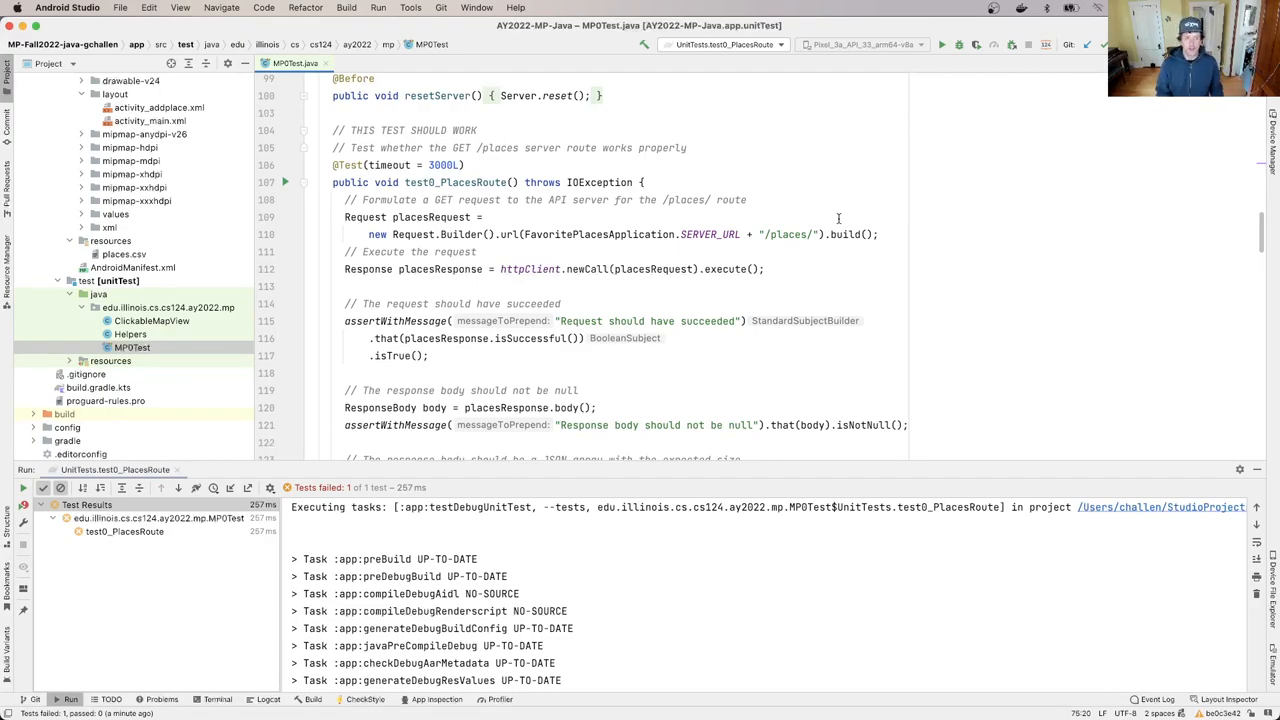
mouse_move(1000, 244)
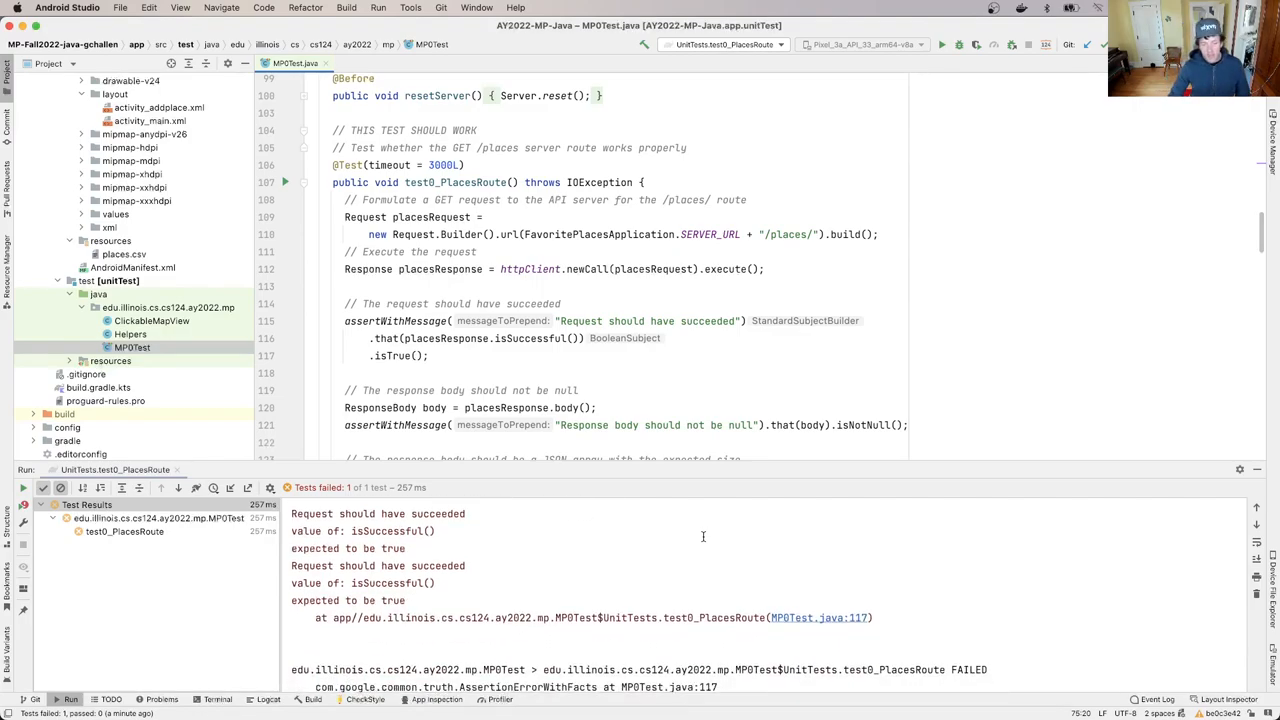
scroll("down", 3)
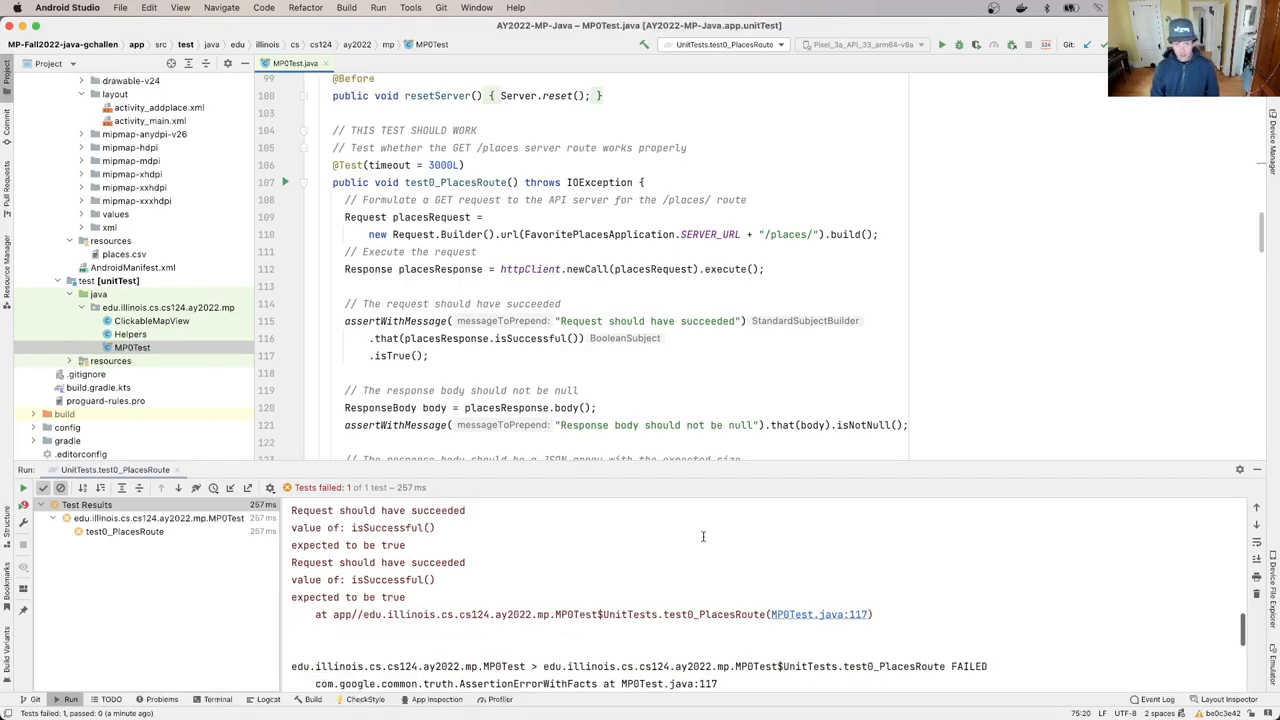
mouse_move(422, 544)
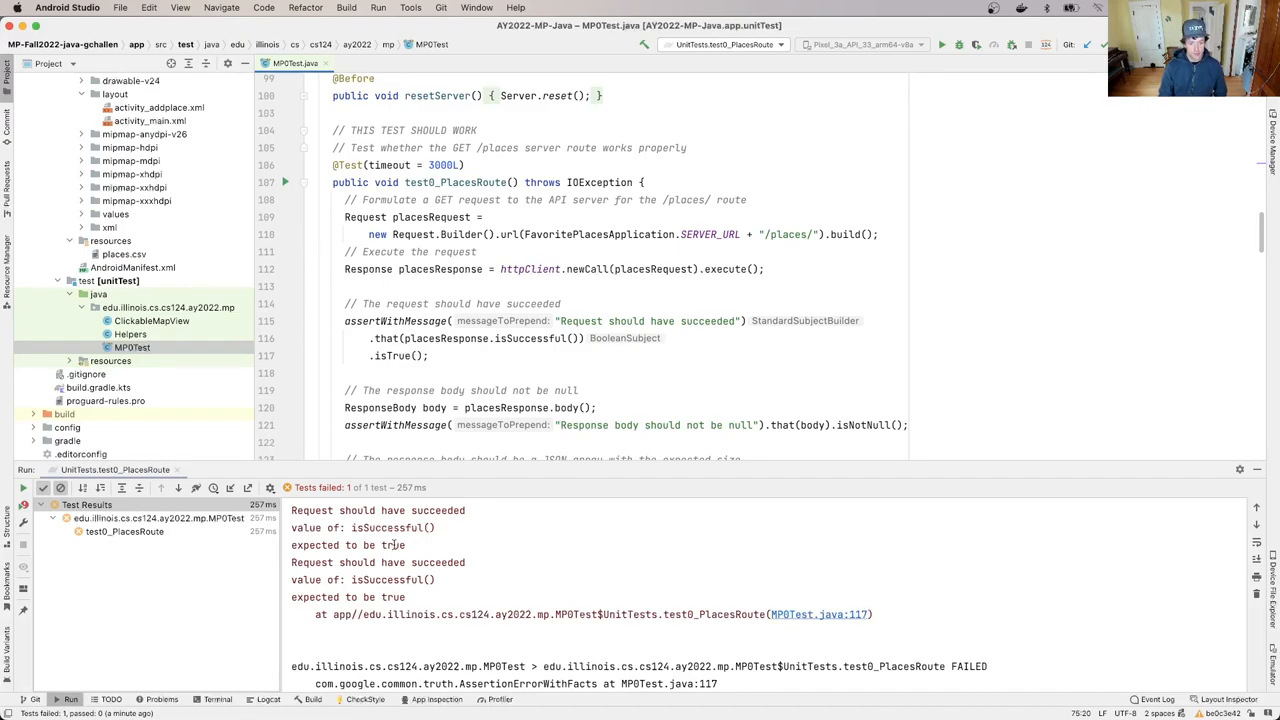
mouse_move(830, 602)
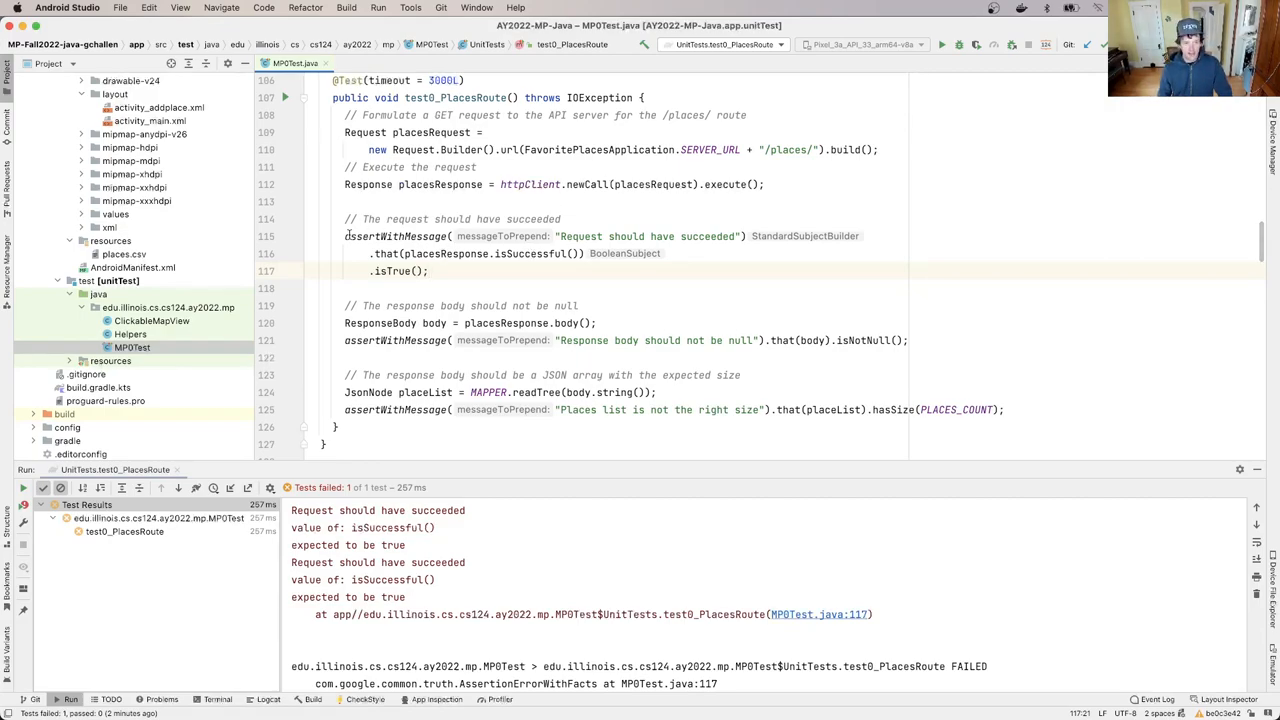
Highlight the /places/ route, placesResponse variable and isSuccessful check while reading the test.
left_click_drag(344, 218, 432, 272)
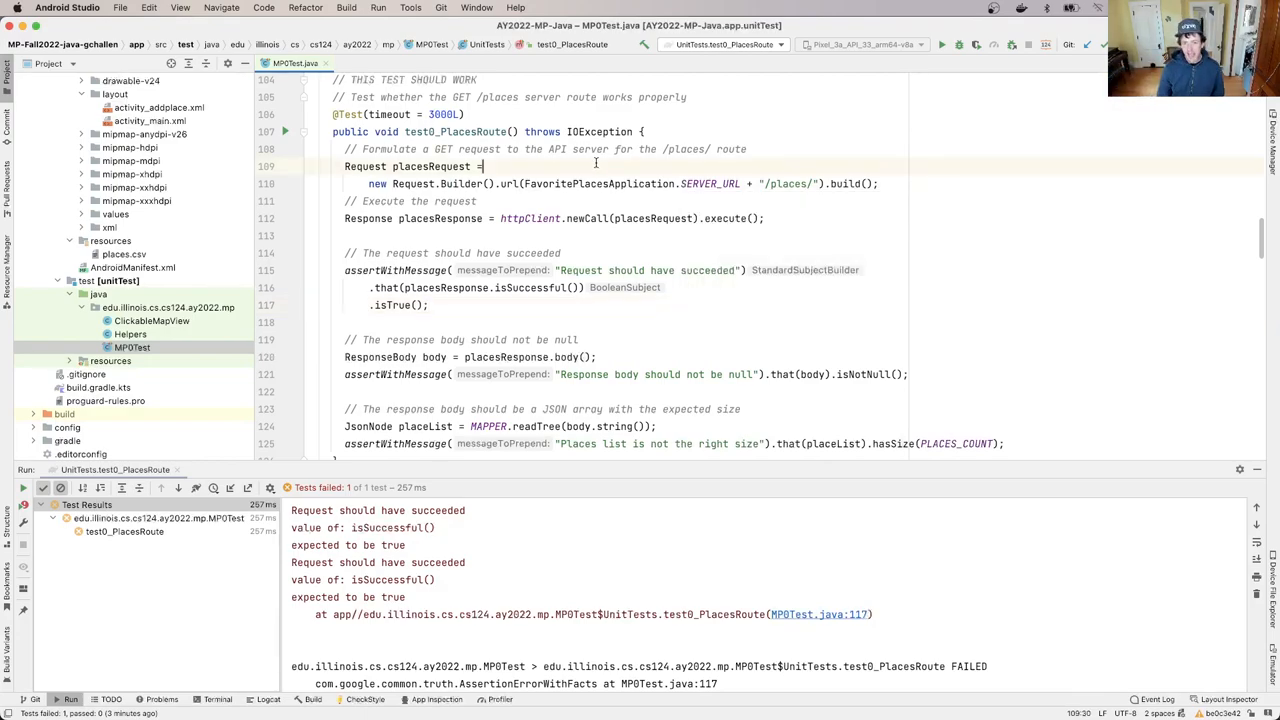
double_click(788, 184)
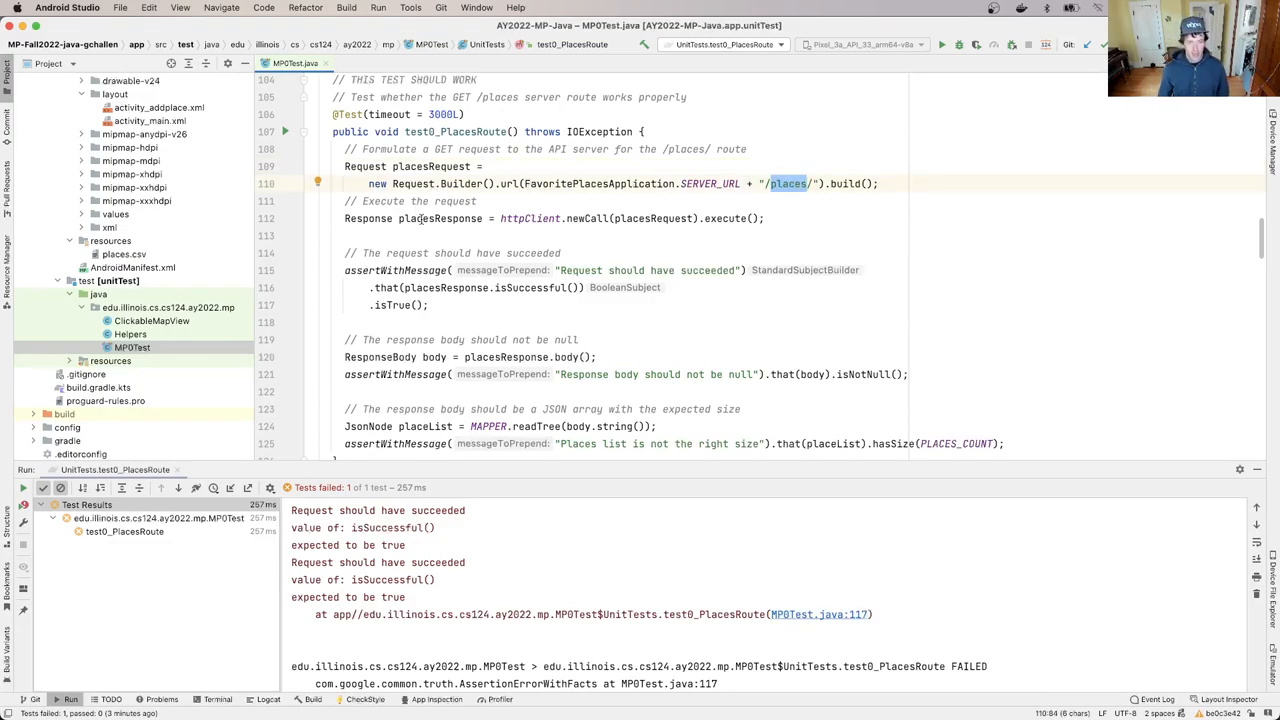
double_click(428, 218)
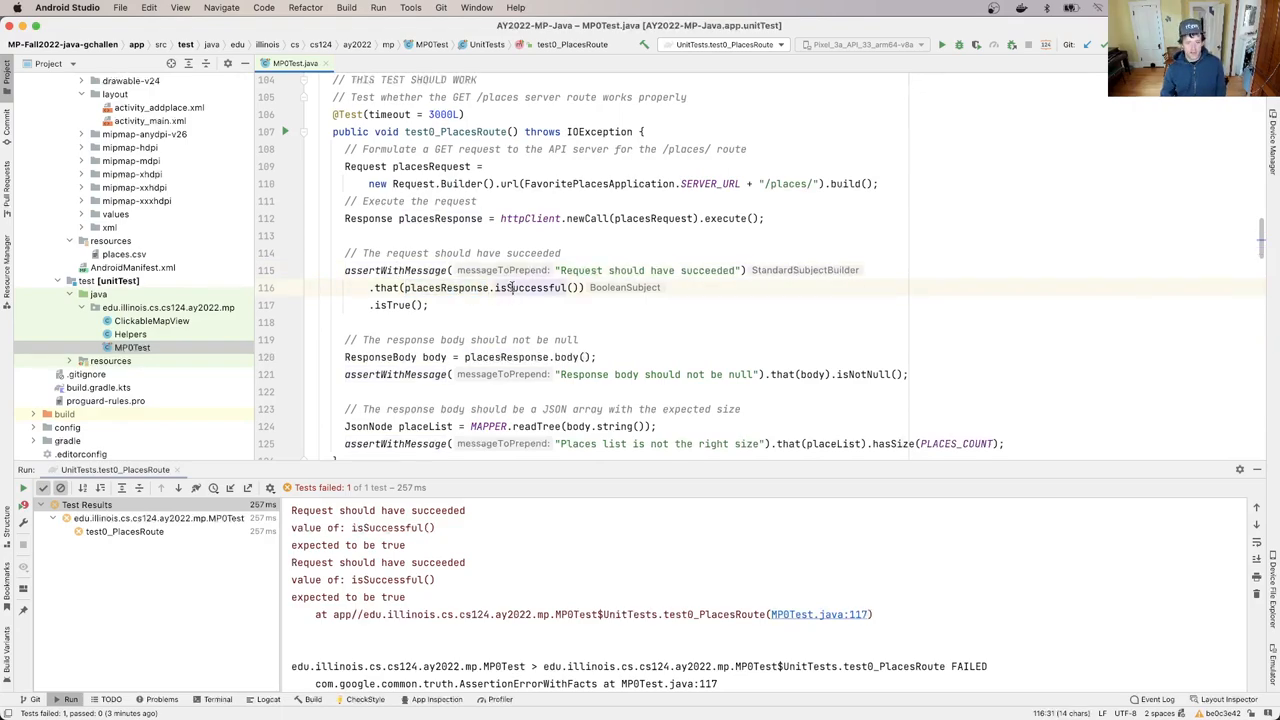
double_click(528, 288)
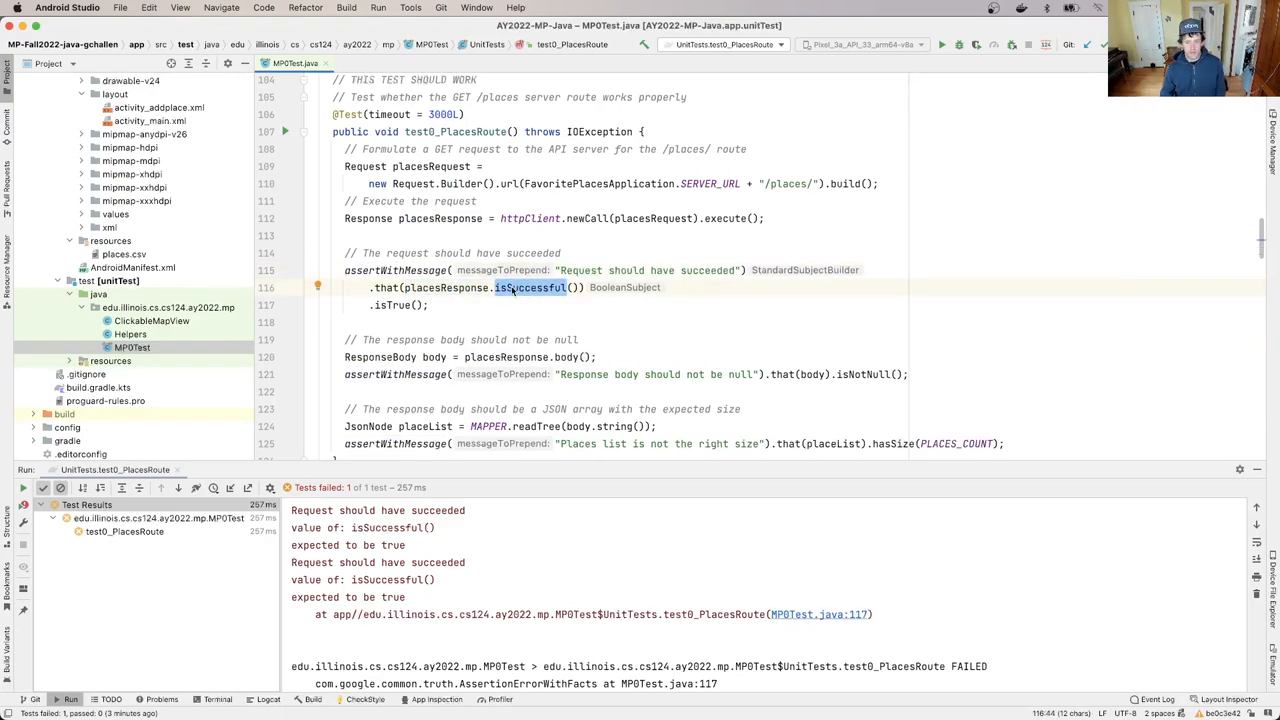
mouse_move(528, 288)
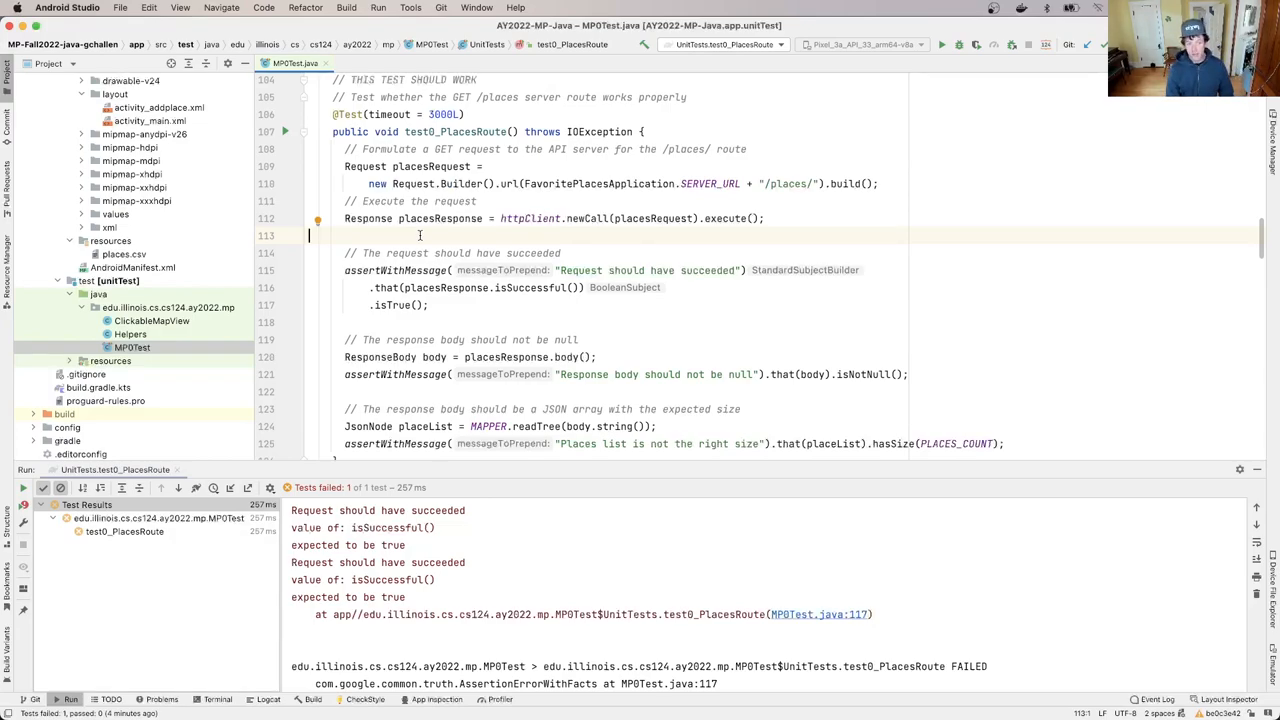
mouse_move(436, 218)
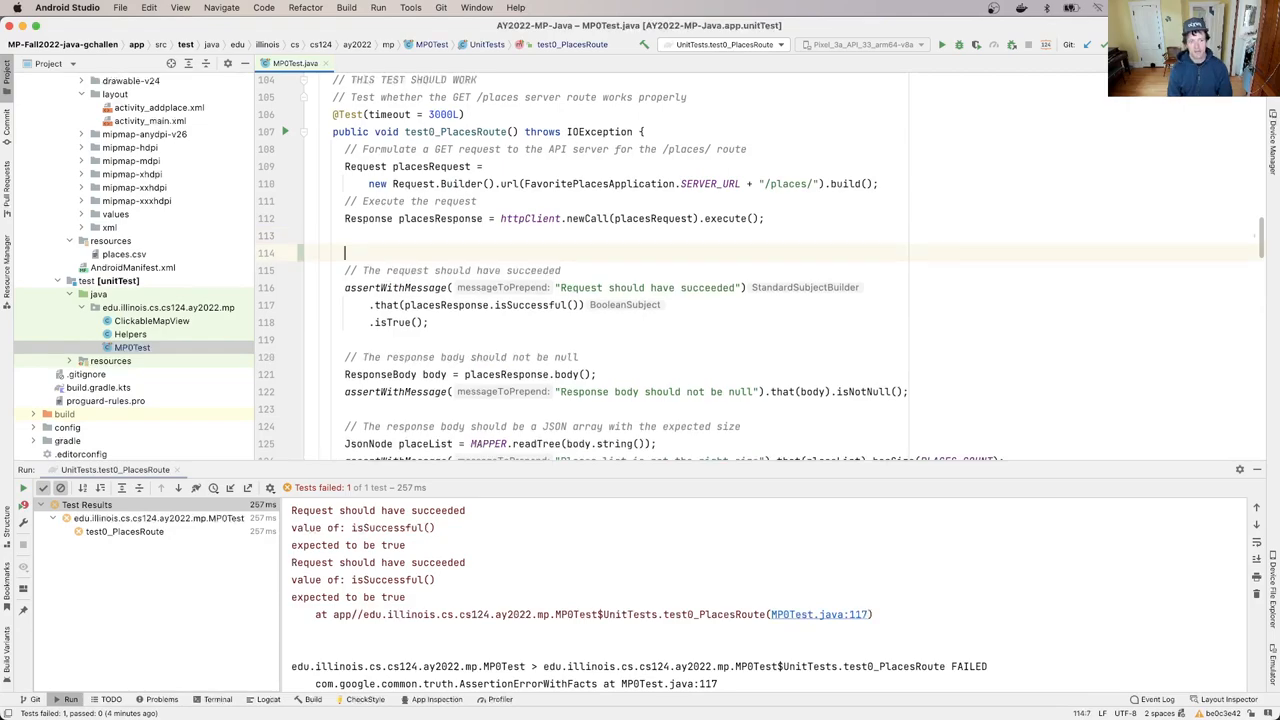
Add System.out.println(placesResponse.code()); before the success assertion using autocomplete.
type("System.out.println(")
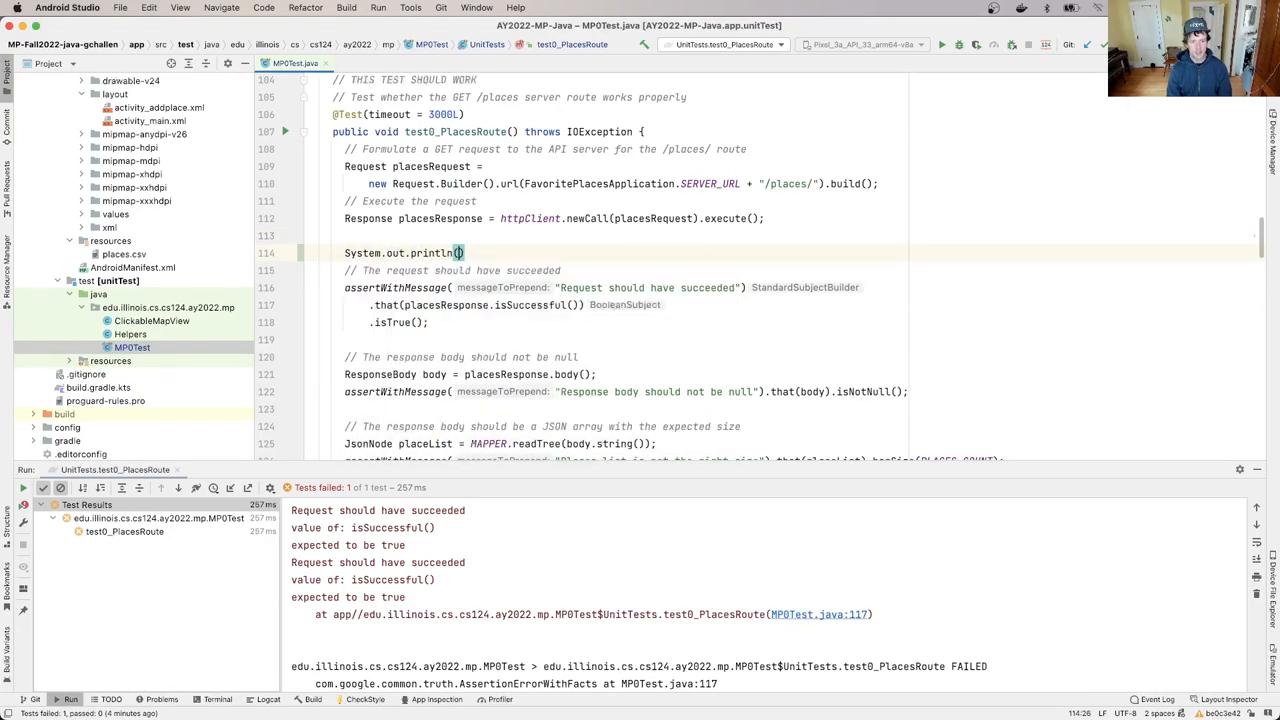
type("placesResponse.")
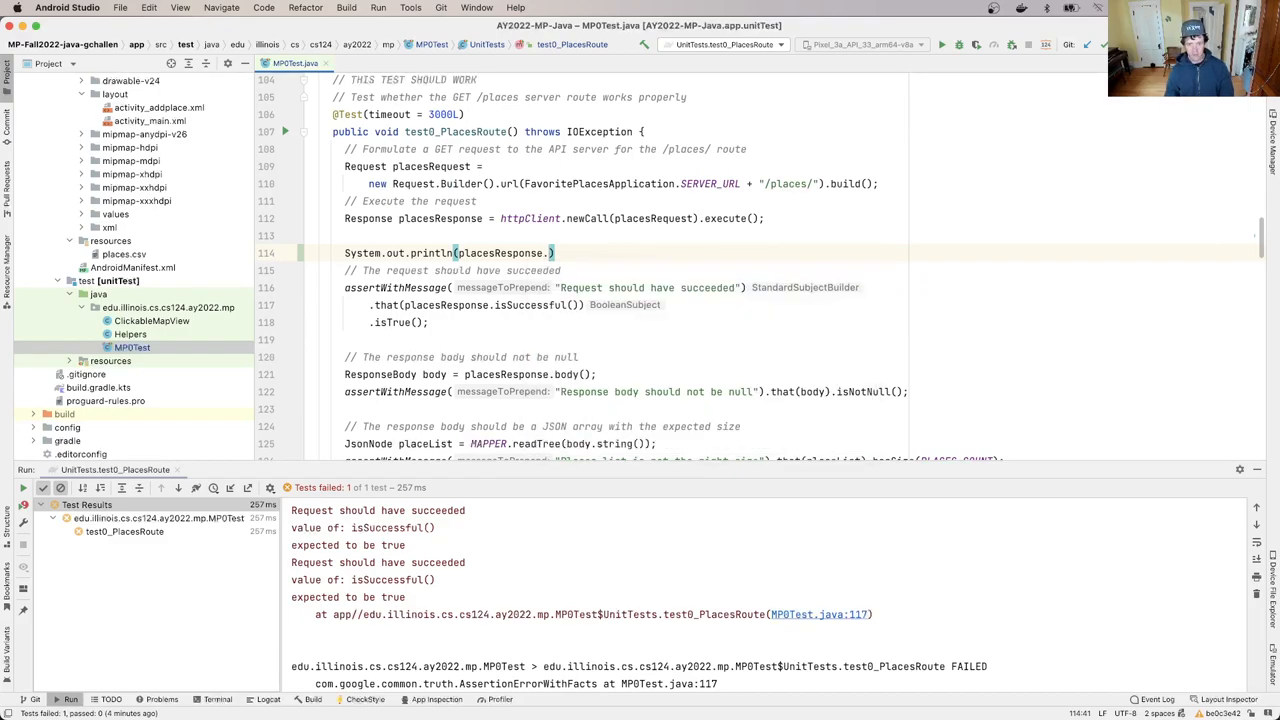
type("code());")
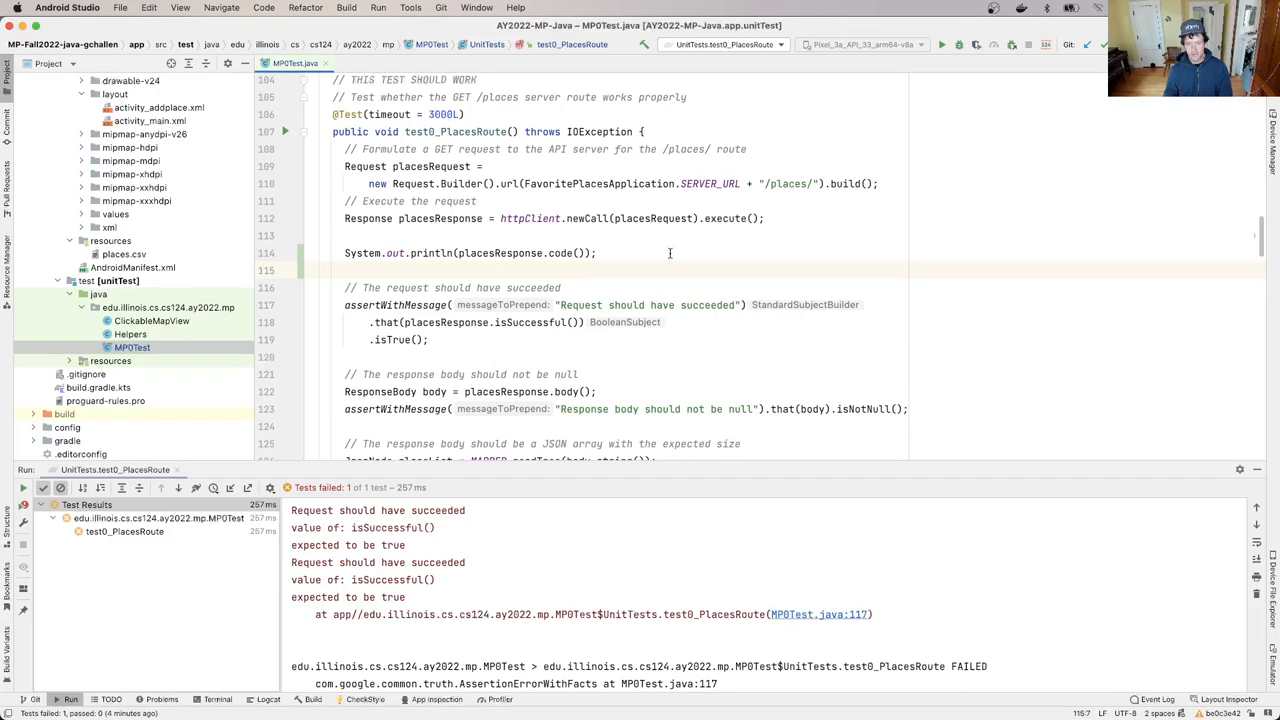
mouse_move(492, 328)
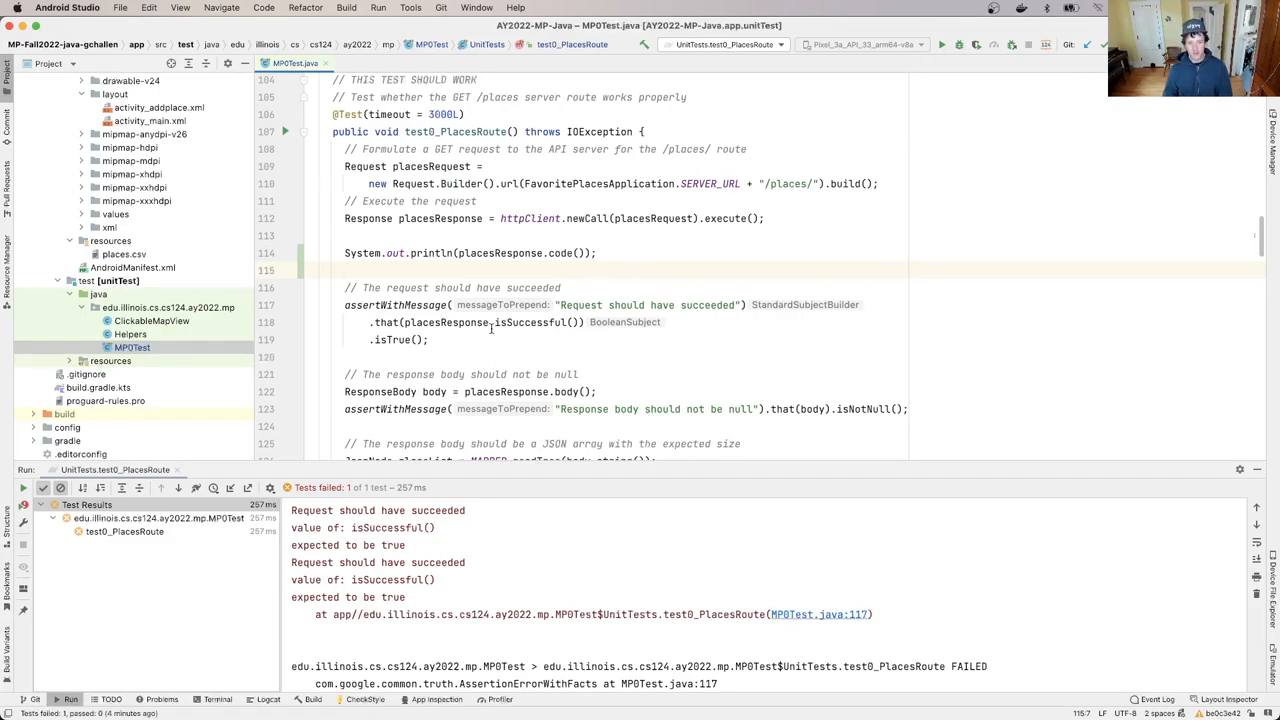
mouse_move(532, 322)
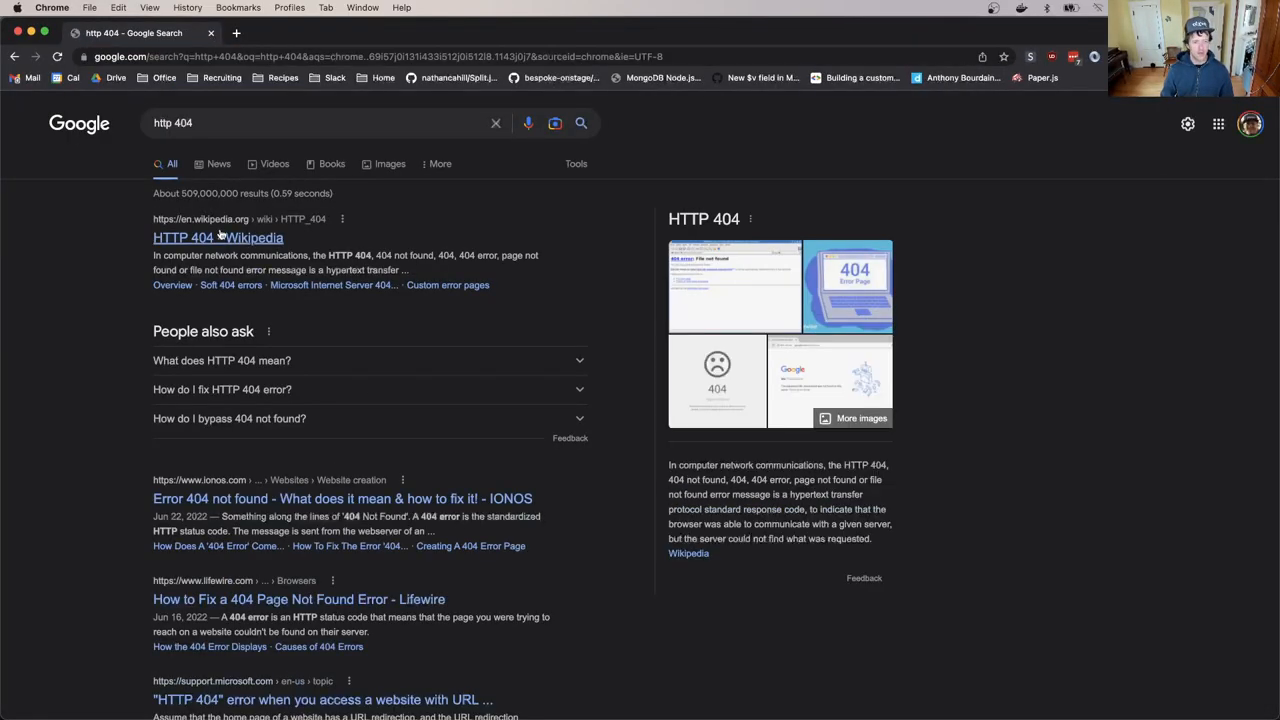
Open the 'HTTP 404 - Wikipedia' result from the http 404 search.
left_click(182, 236)
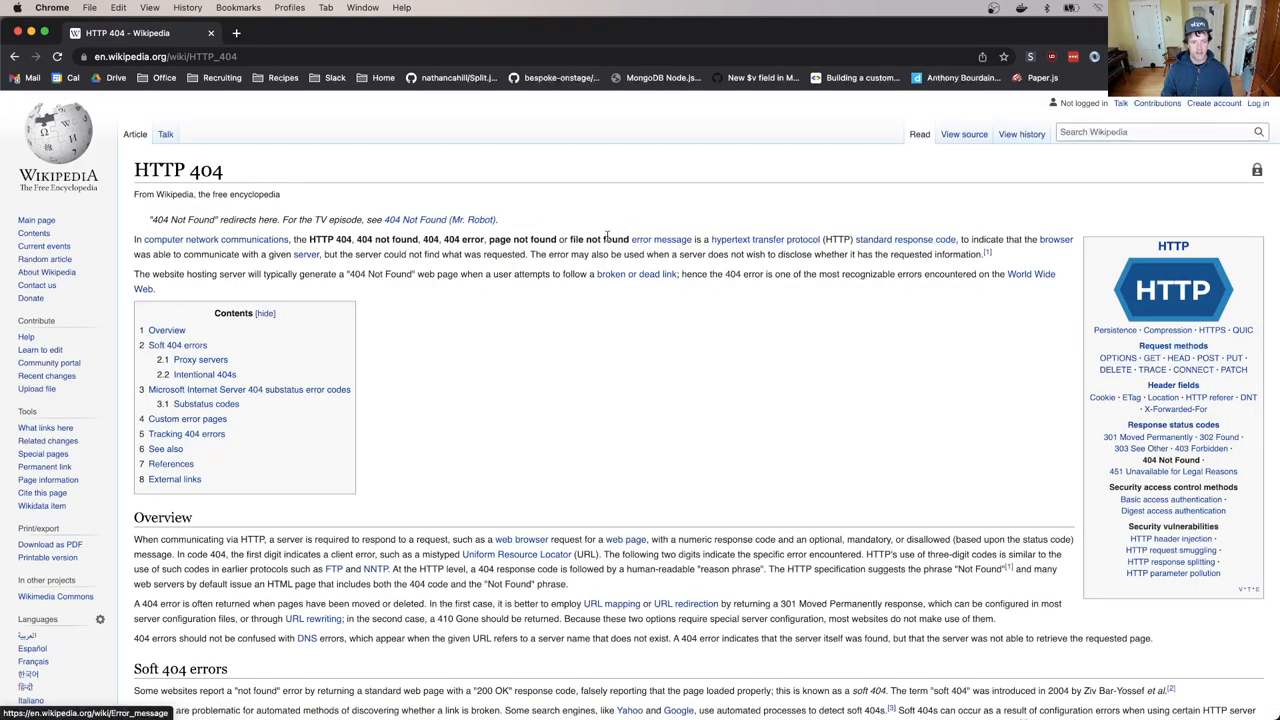